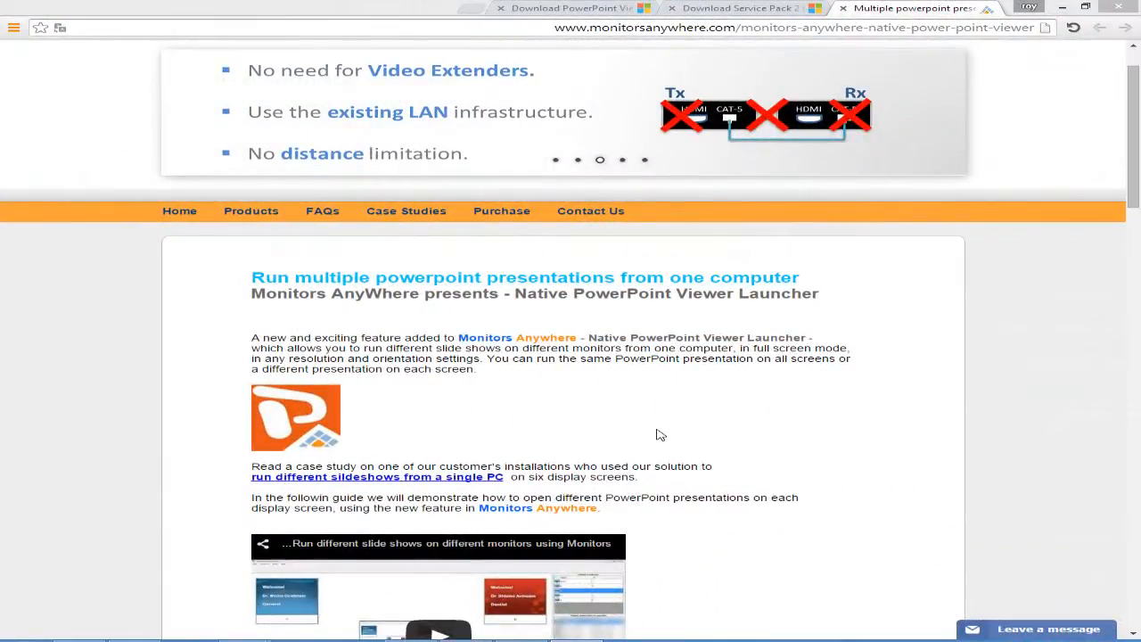
- Browse the Chrome tabs to the PowerPoint Viewer and Service Pack 2 (KB2687456) download pages and select the SP2 title
{"action": "left_click", "coordinate": [570, 7]}
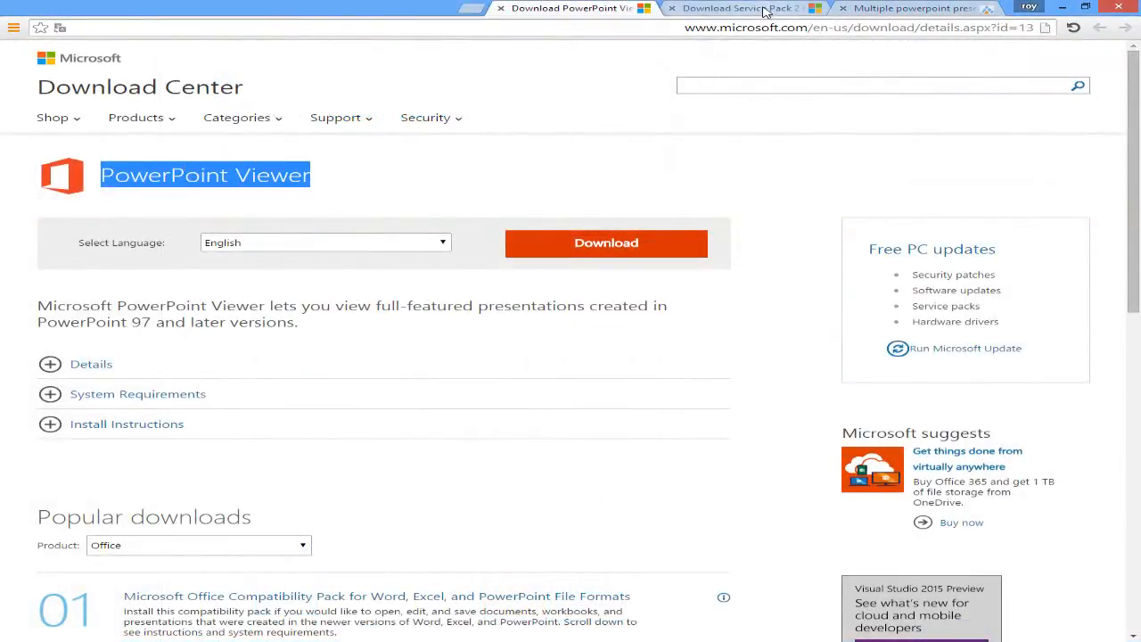
{"action": "left_click", "coordinate": [740, 7]}
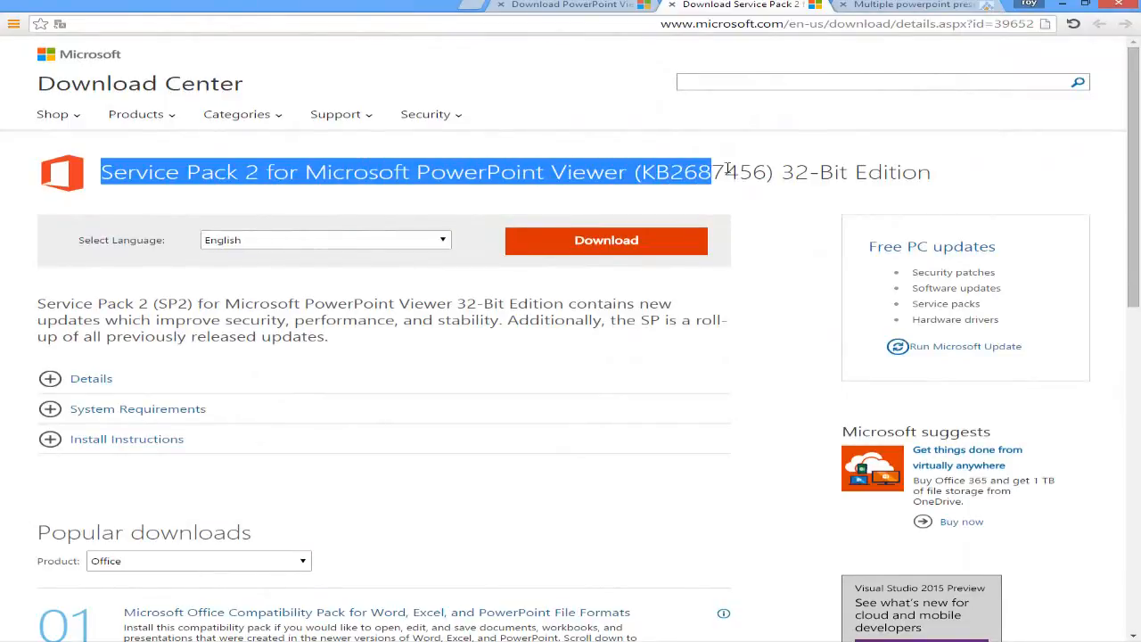
{"action": "left_click_drag", "start_coordinate": [710, 171], "coordinate": [931, 171]}
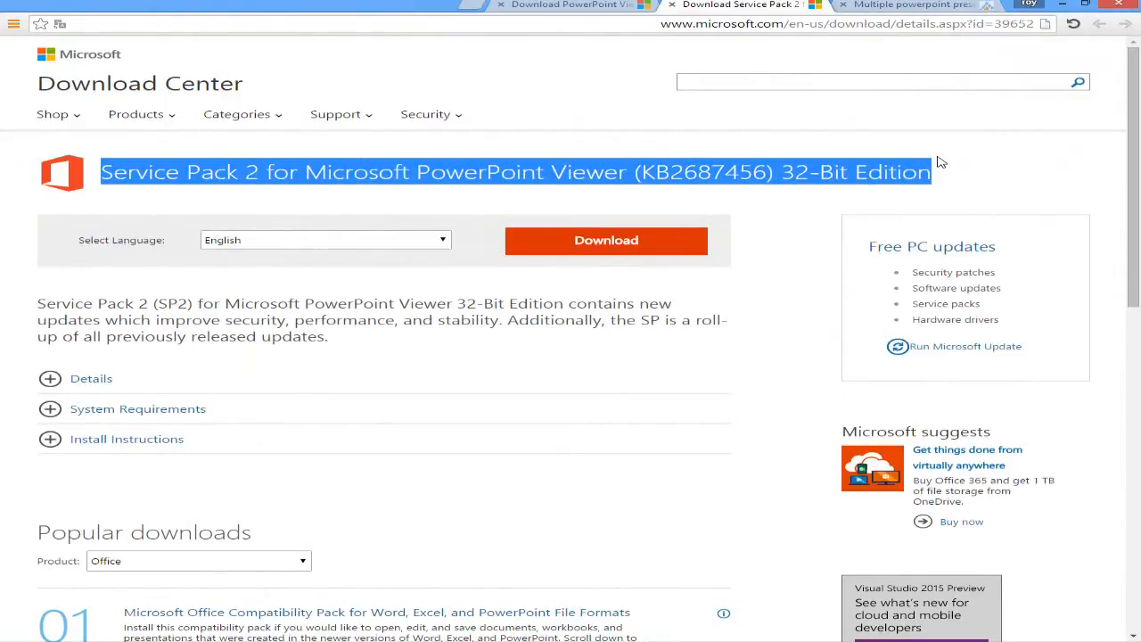
{"action": "left_click", "coordinate": [909, 7]}
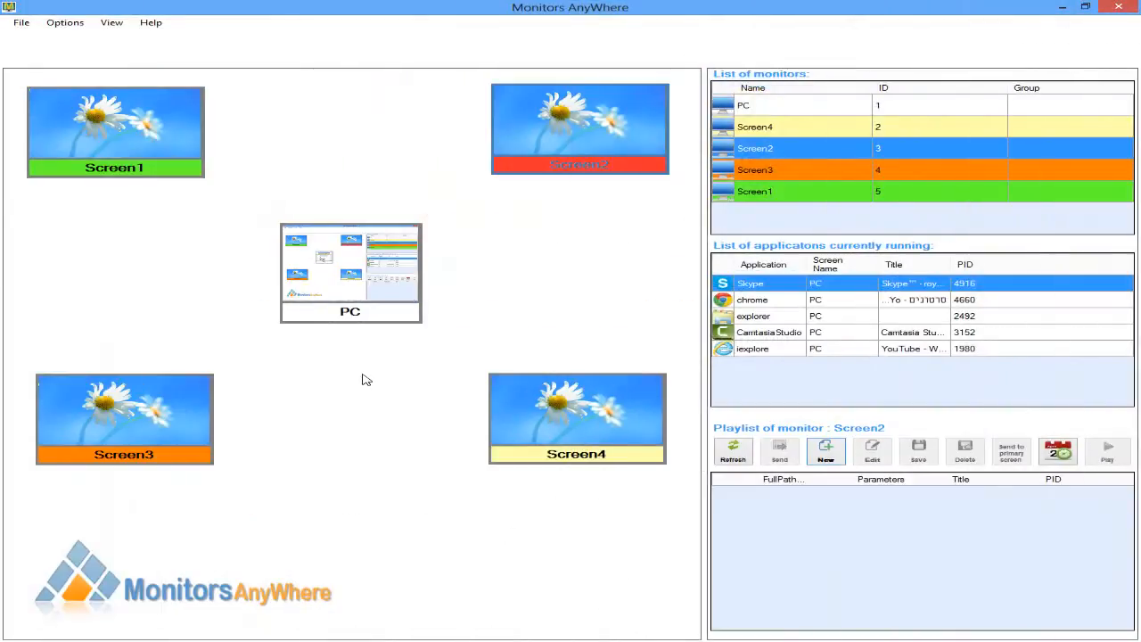
{"action": "mouse_move", "coordinate": [123, 133]}
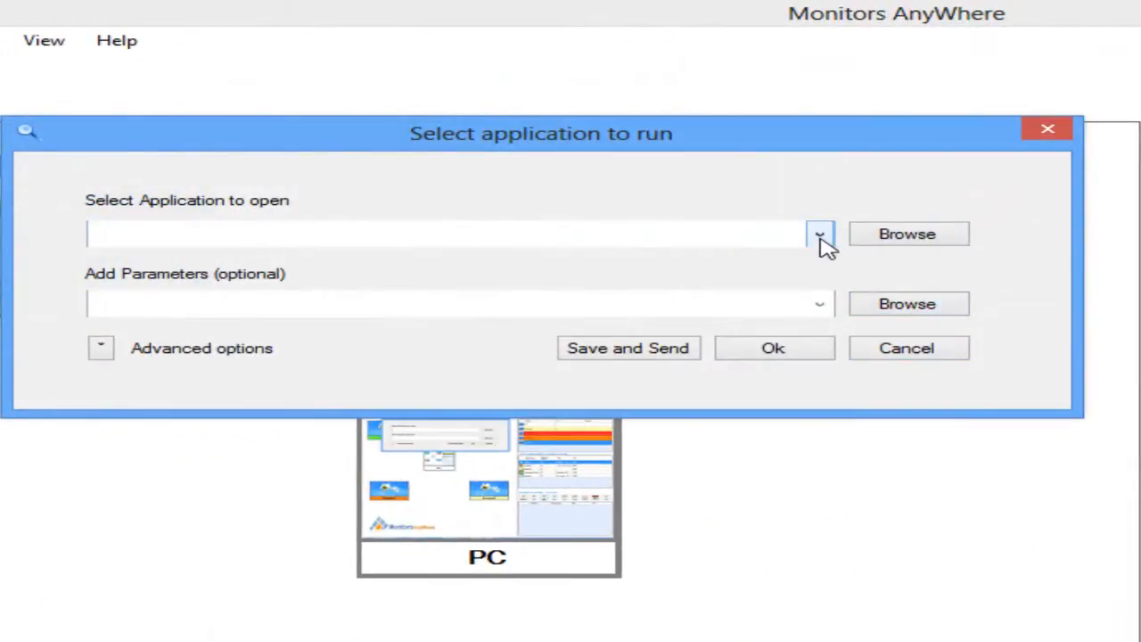
- Pick MAWPowerPointlauncher.exe from the known applications list as the application to run
{"action": "left_click", "coordinate": [818, 234]}
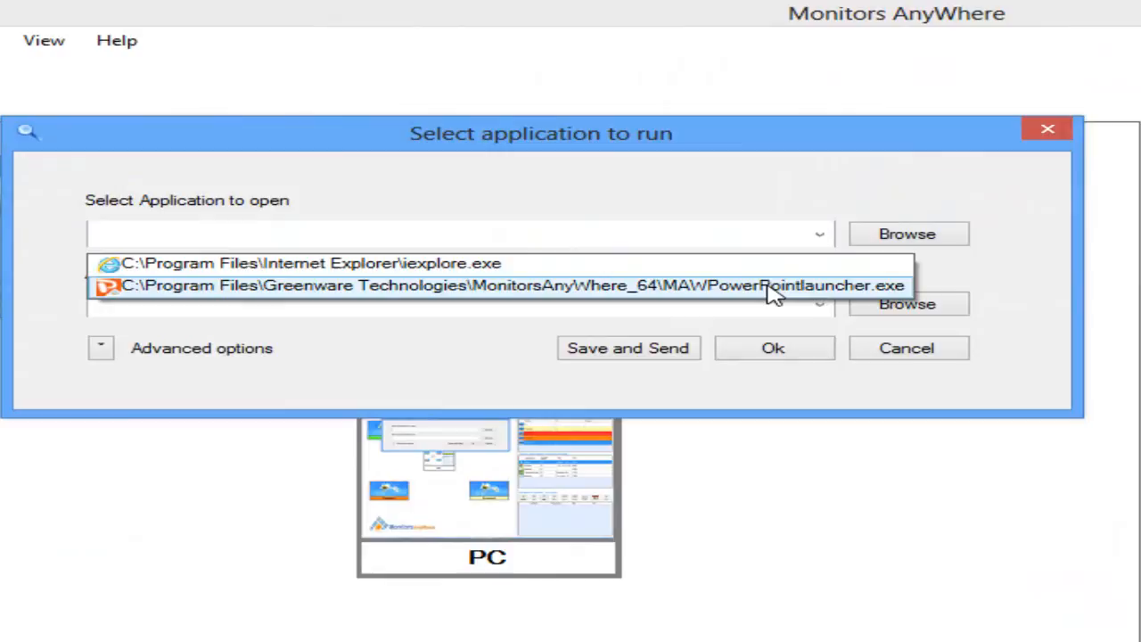
{"action": "left_click", "coordinate": [508, 285]}
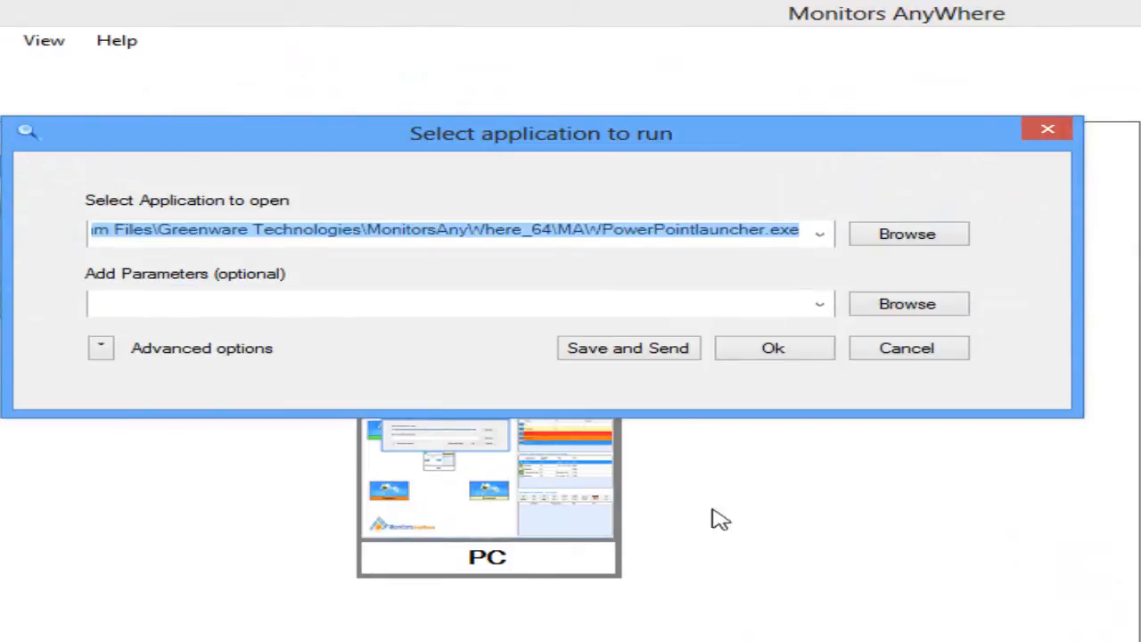
- Add the Oct.1.3 presentation from Desktop > MAW as the parameter and save and send it to the monitor
{"action": "left_click", "coordinate": [906, 234]}
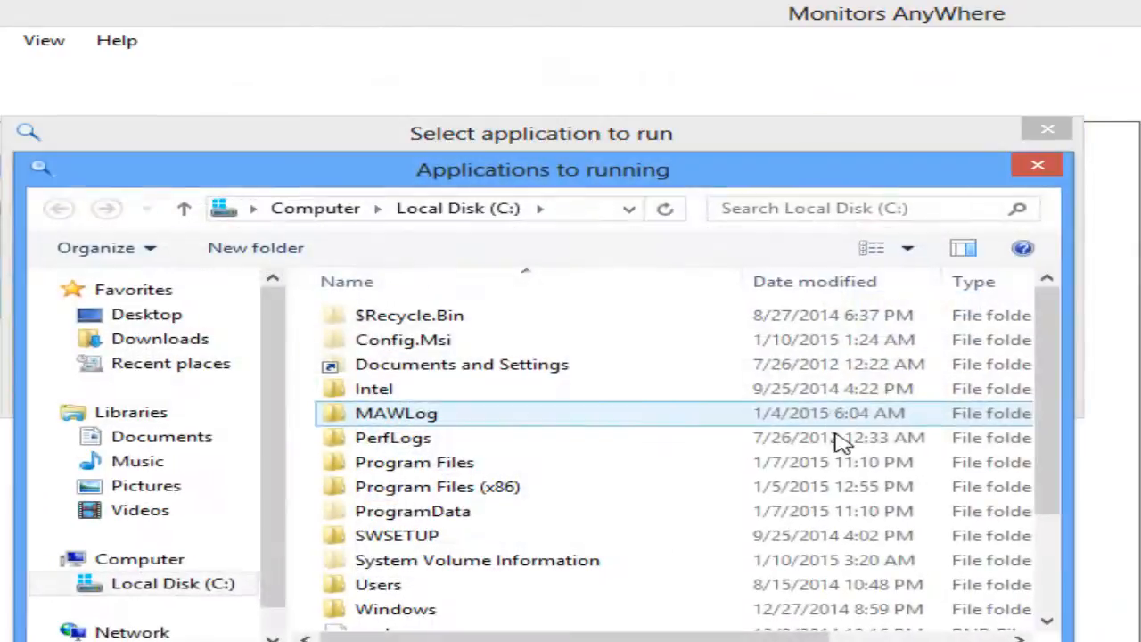
{"action": "left_click", "coordinate": [147, 314]}
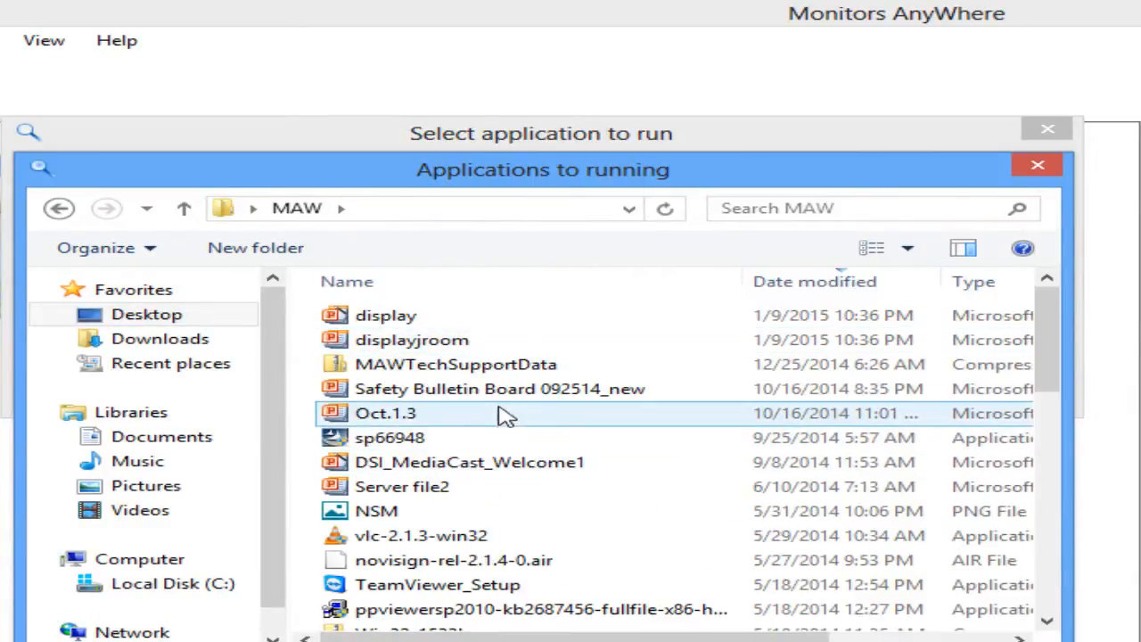
{"action": "double_click", "coordinate": [385, 413]}
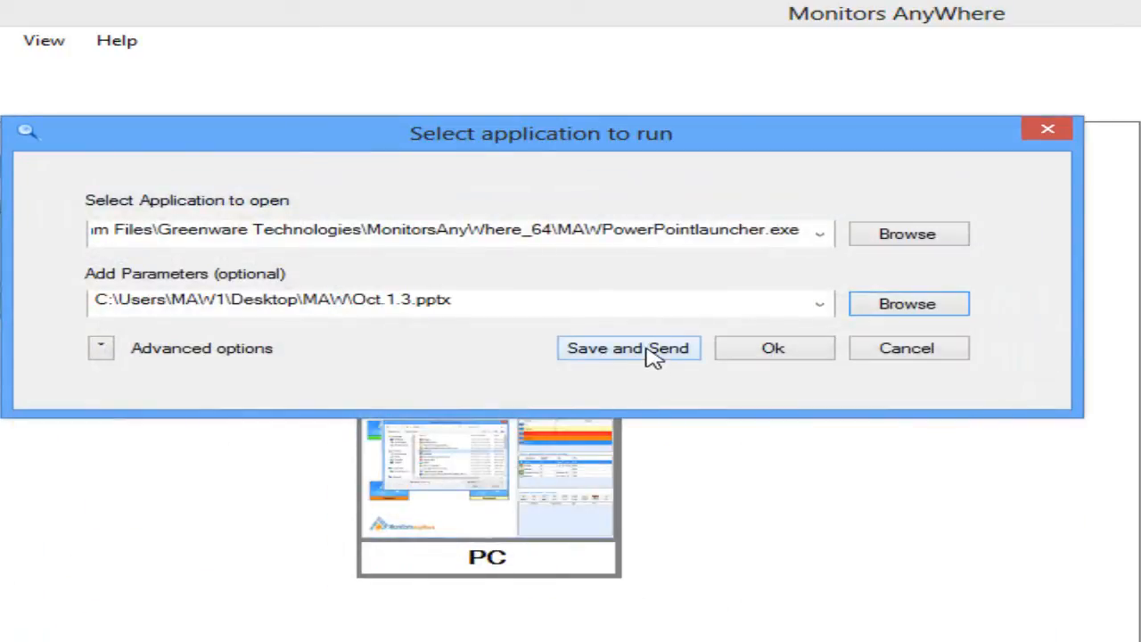
{"action": "left_click", "coordinate": [627, 348]}
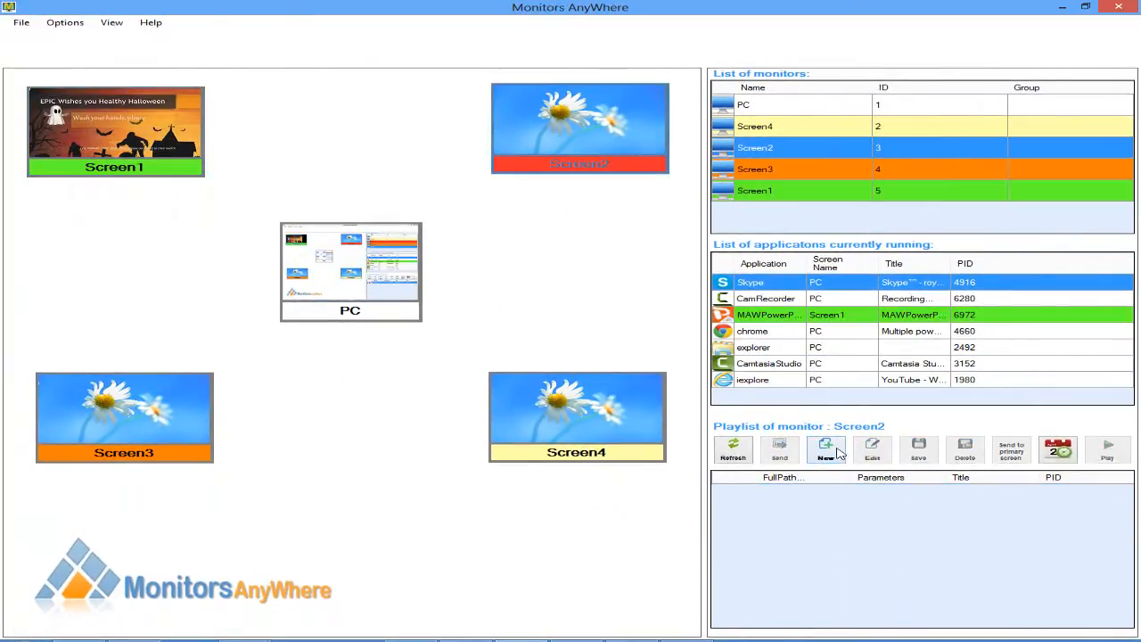
- Set up MAWPowerPointlauncher.exe with a presentation for each remaining screen and send it
{"action": "left_click", "coordinate": [825, 450]}
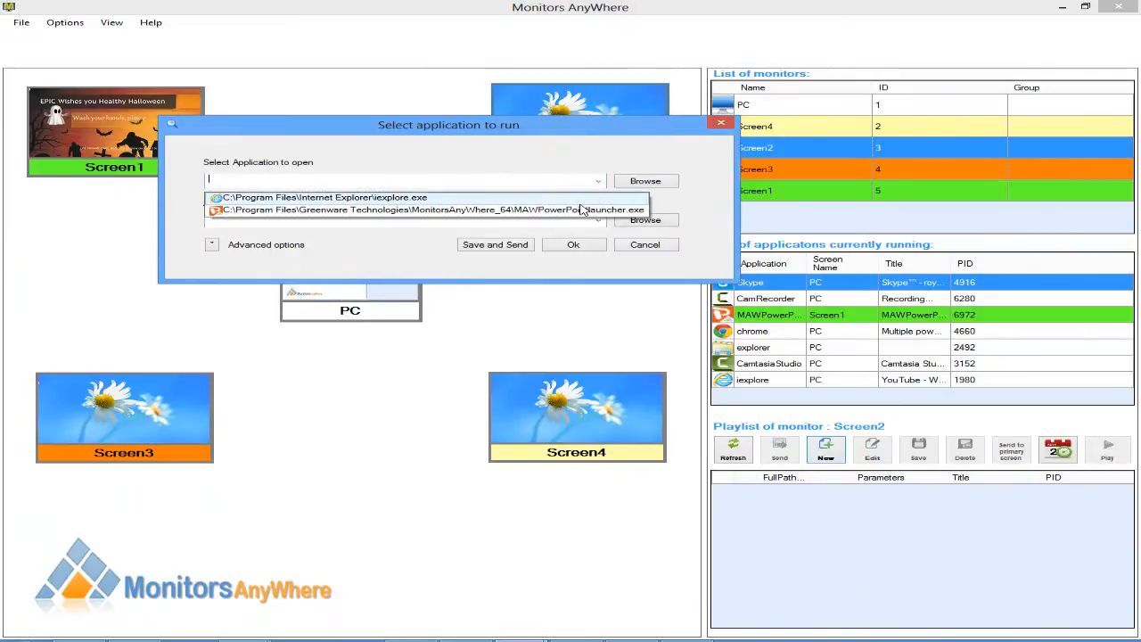
{"action": "left_click", "coordinate": [574, 244]}
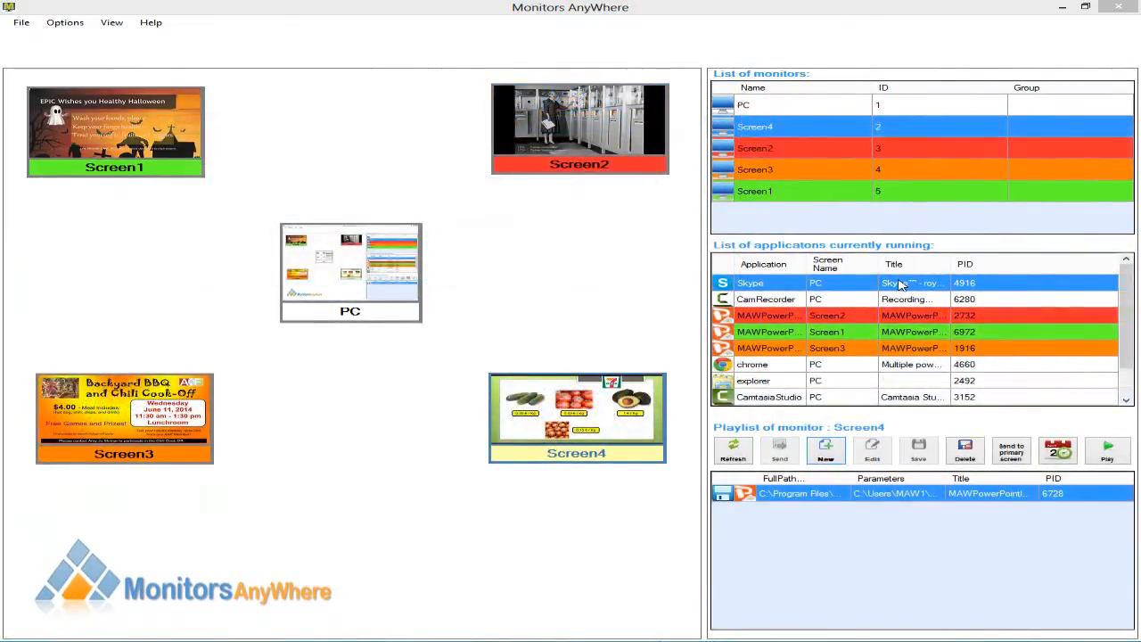
{"action": "left_click", "coordinate": [891, 332]}
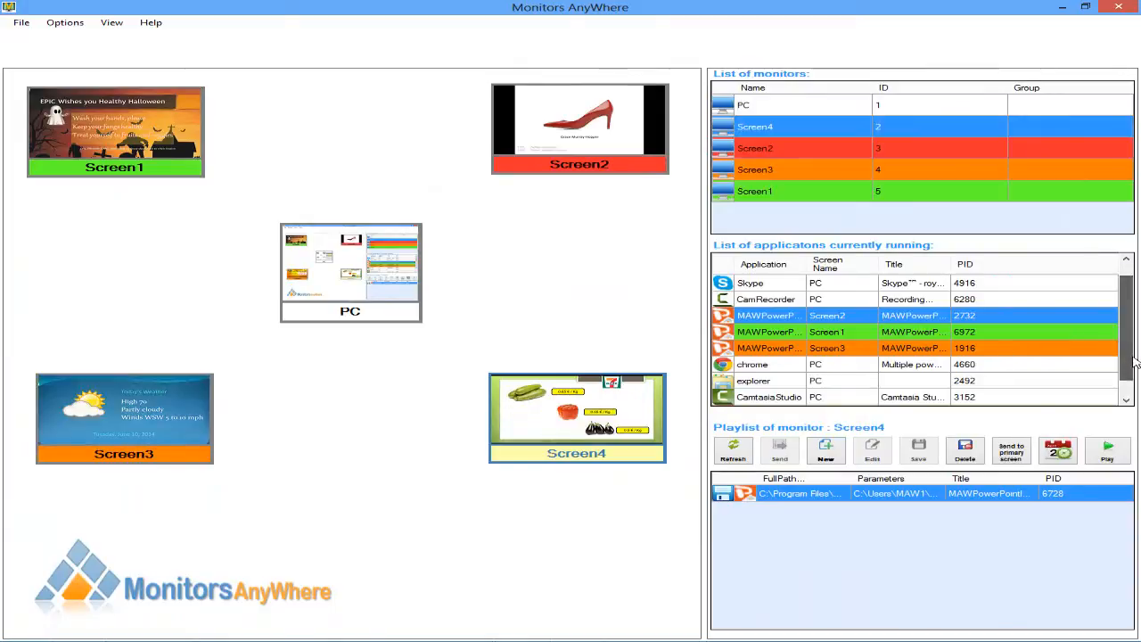
{"action": "scroll", "scroll_direction": "down", "scroll_amount": 3}
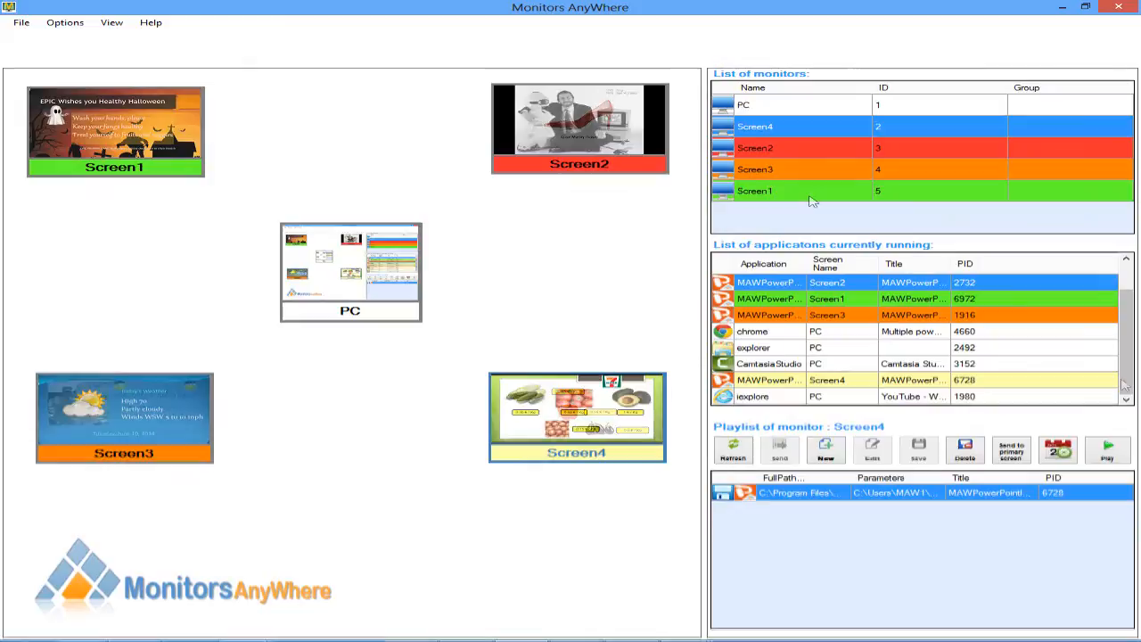
- Terminate the Screen1 PowerPoint launcher process from its playlist entry and confirm
{"action": "left_click", "coordinate": [756, 189]}
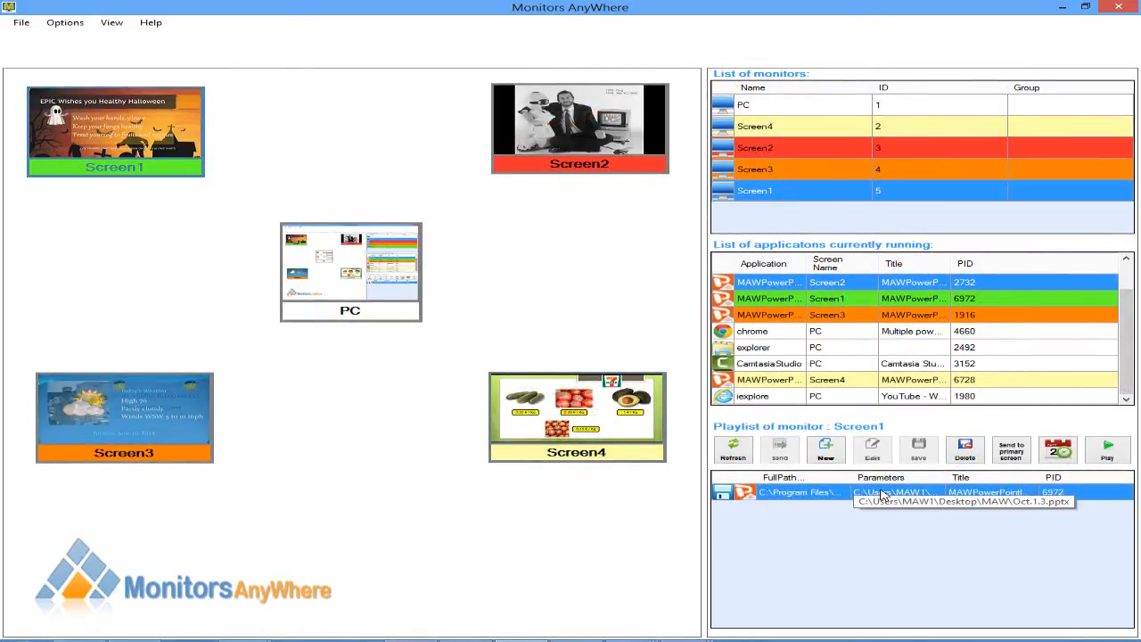
{"action": "right_click", "coordinate": [882, 492]}
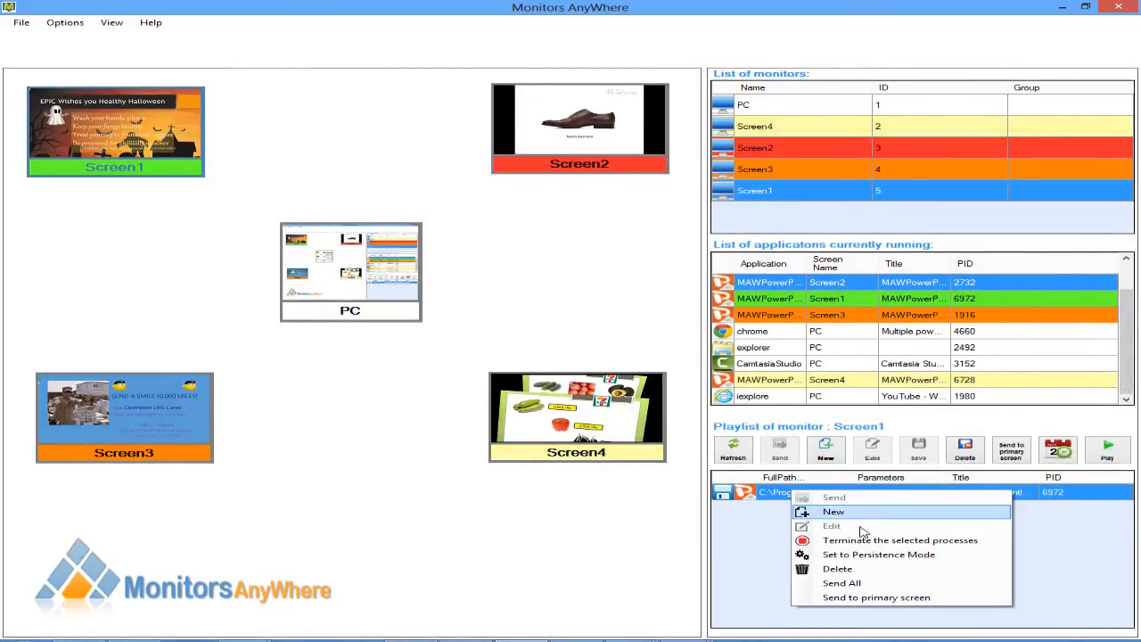
{"action": "left_click", "coordinate": [898, 538]}
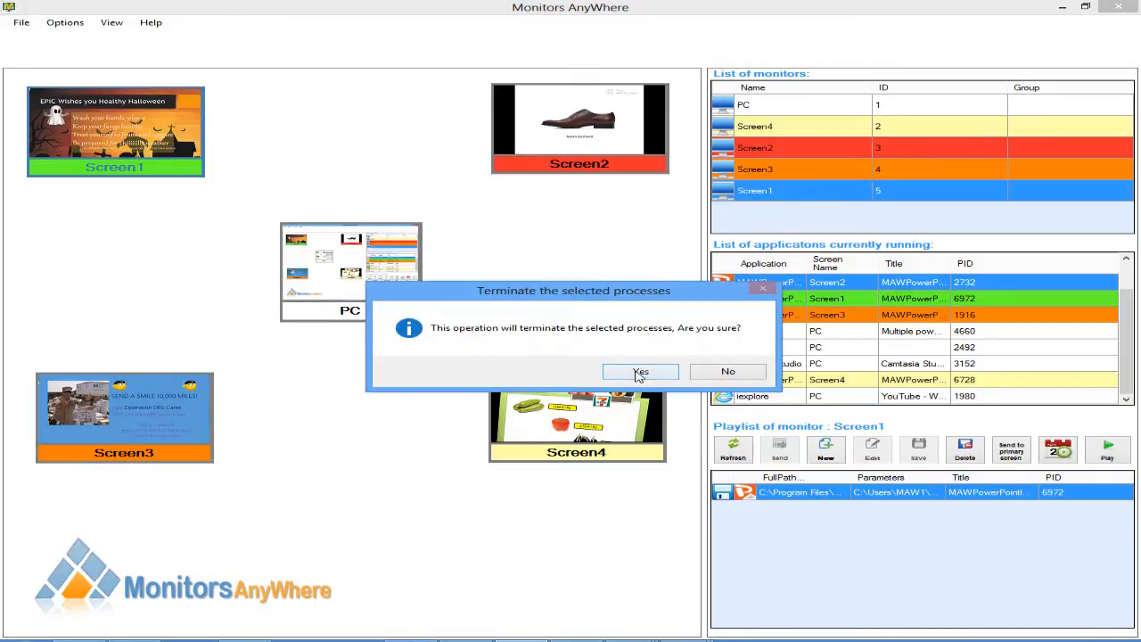
{"action": "left_click", "coordinate": [640, 371]}
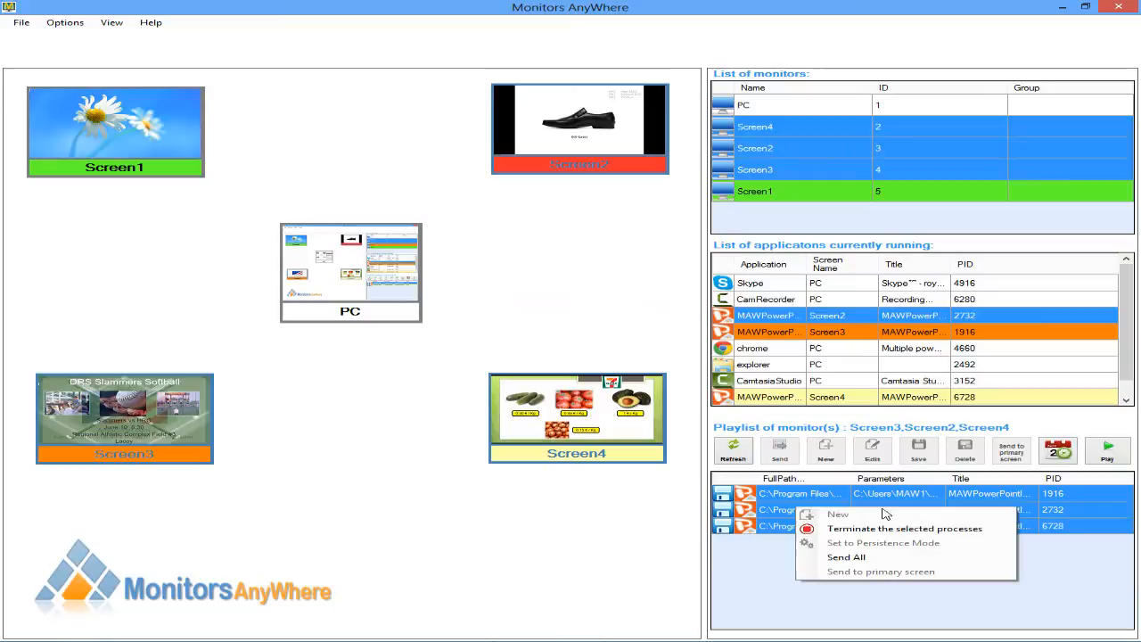
- Terminate the launcher processes on Screen2, Screen3 and Screen4 and confirm
{"action": "left_click", "coordinate": [904, 528]}
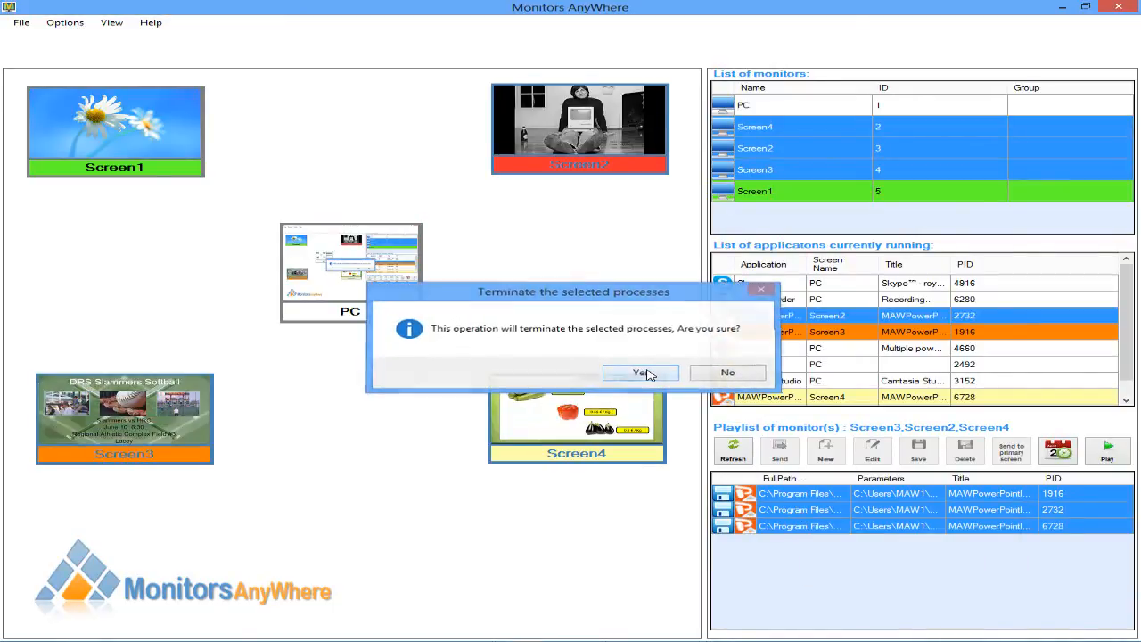
{"action": "left_click", "coordinate": [640, 372]}
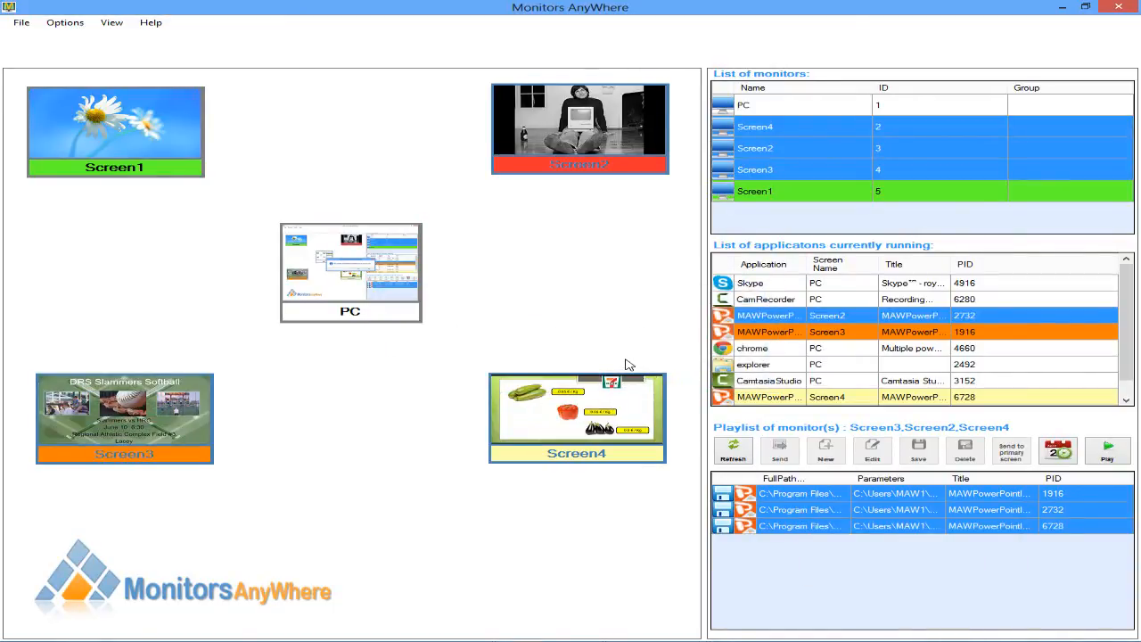